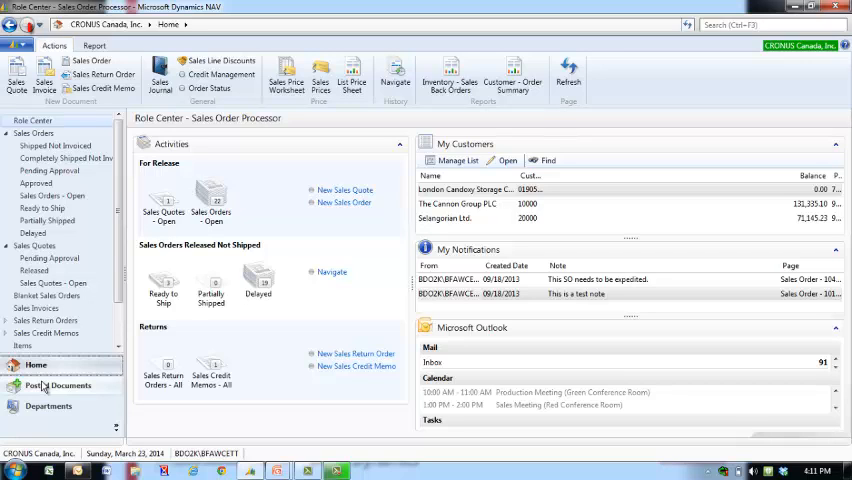
Show the Role Center's Actions and Report ribbon commands, then list navigable pages from the address bar.
left_click(54, 46)
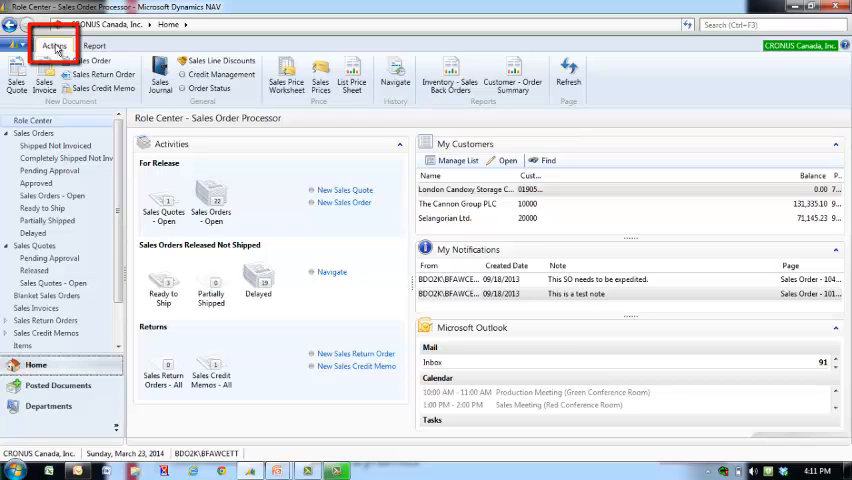
left_click(94, 46)
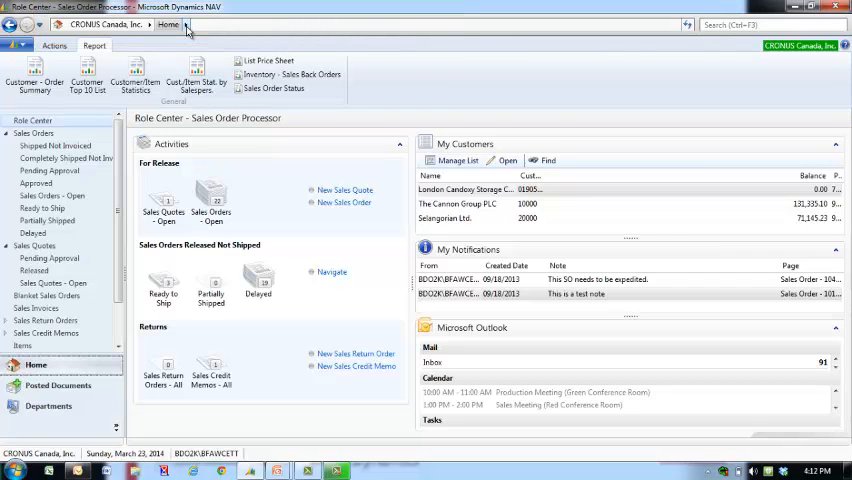
left_click(170, 24)
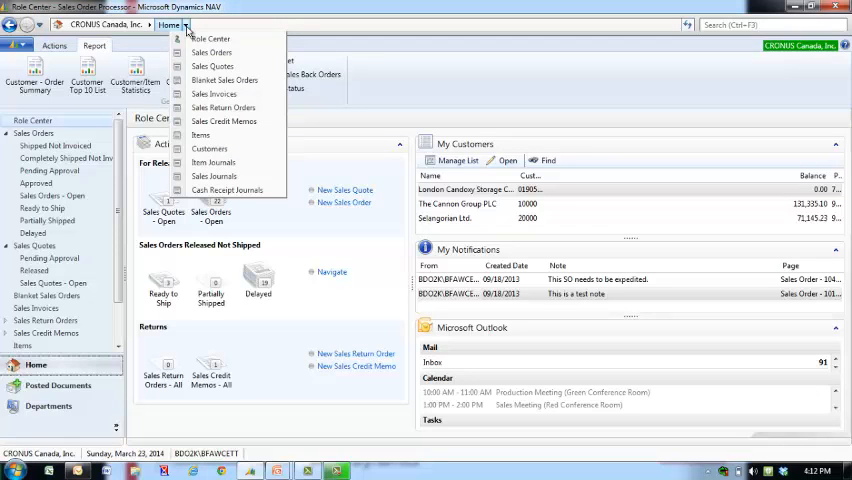
mouse_move(224, 108)
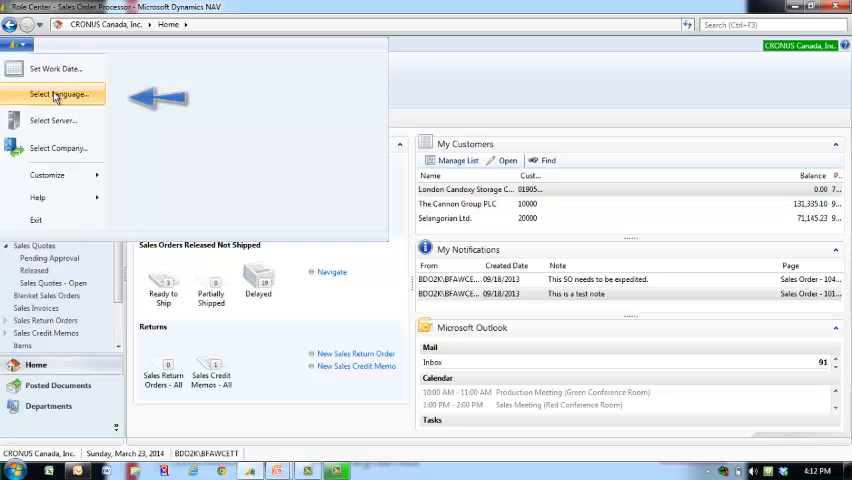
mouse_move(60, 120)
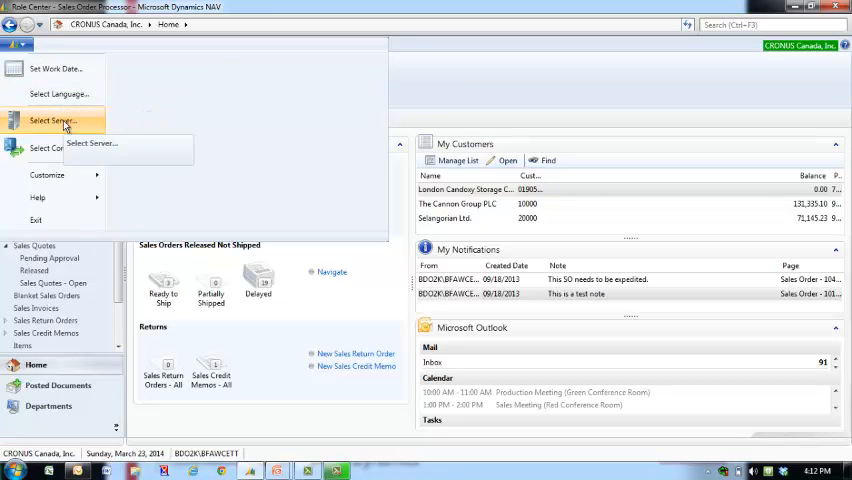
mouse_move(56, 148)
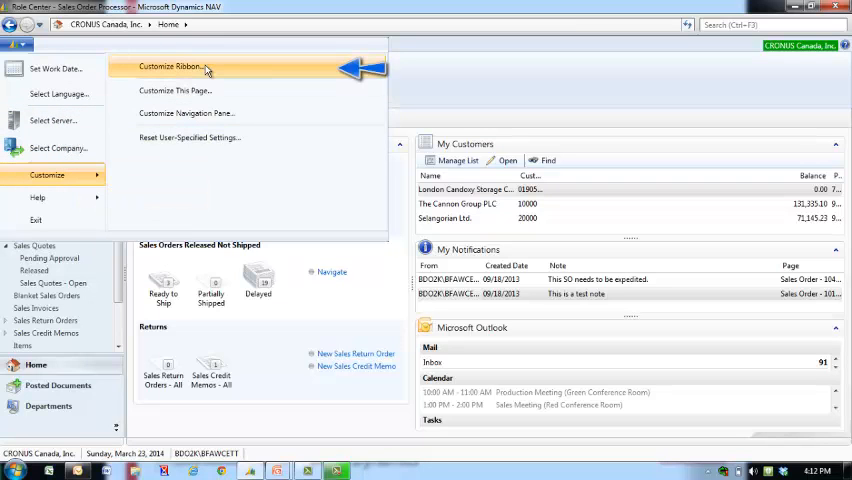
mouse_move(176, 90)
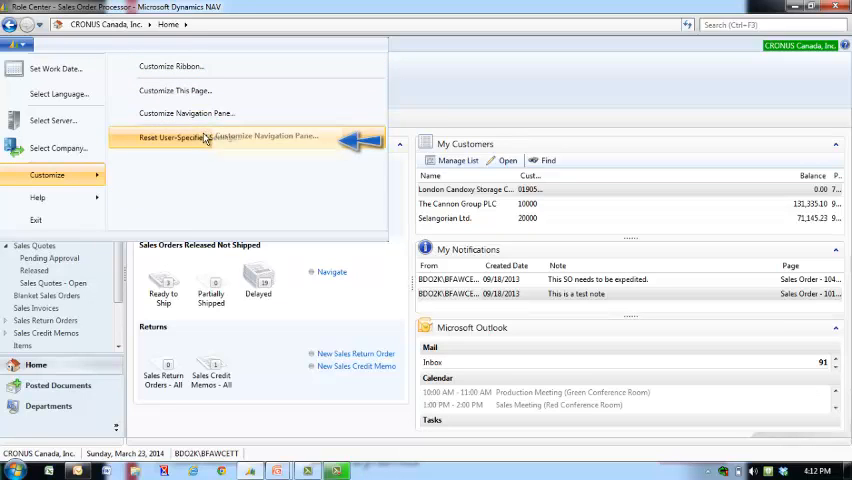
mouse_move(184, 136)
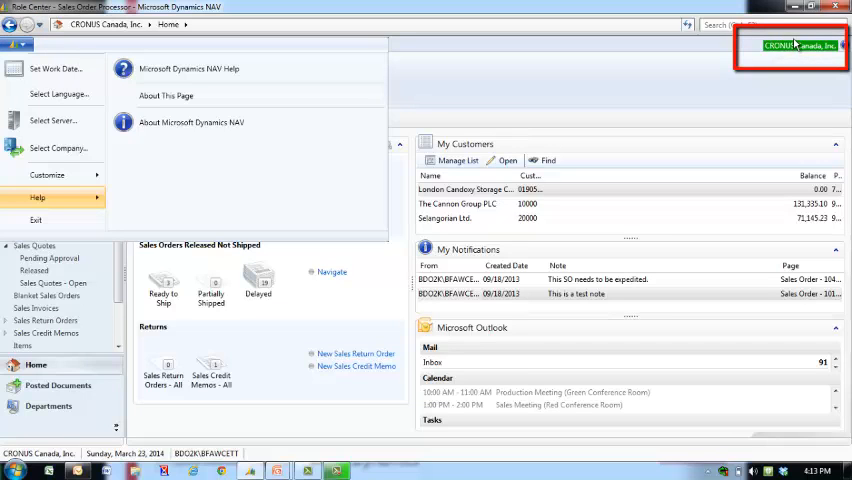
mouse_move(796, 44)
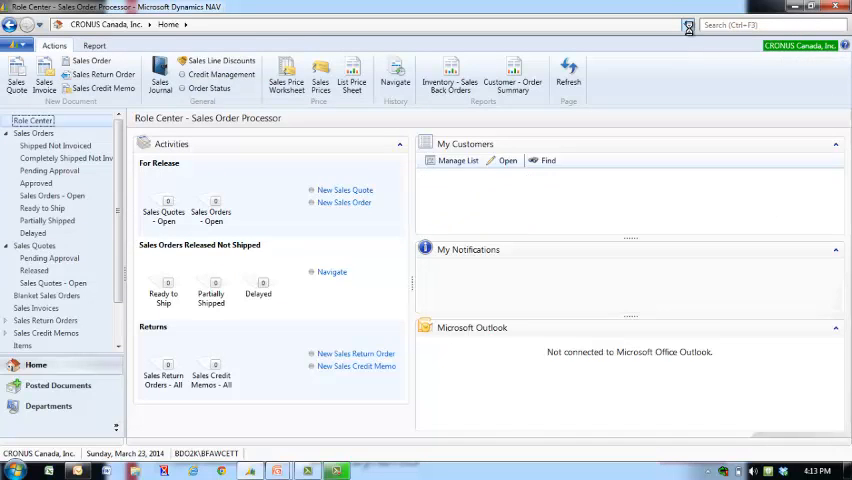
Refresh the Role Center so My Customers, My Notifications and Outlook parts reload their data.
left_click(688, 24)
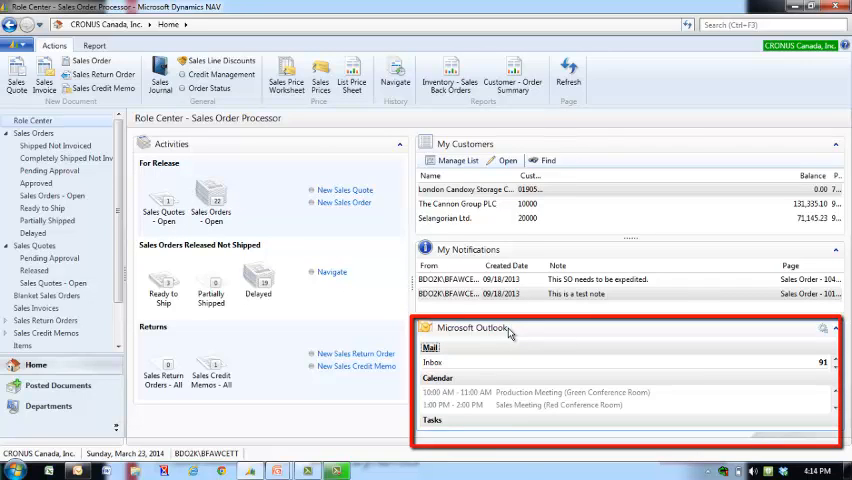
mouse_move(508, 332)
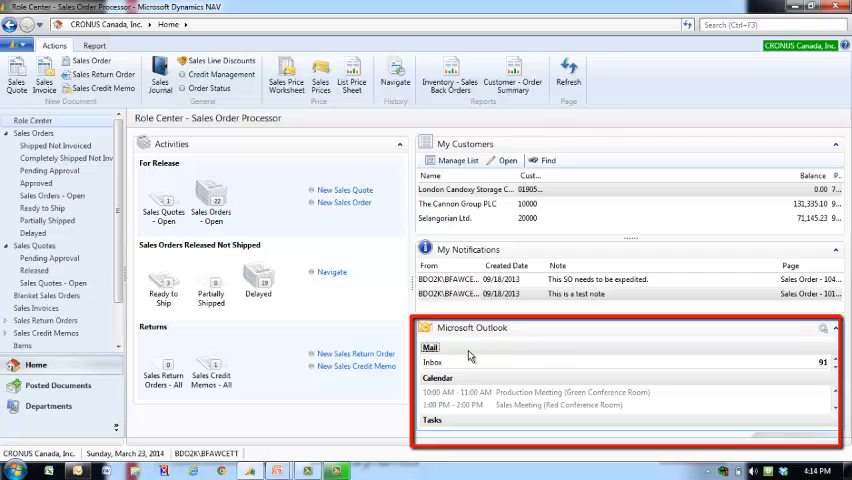
mouse_move(468, 384)
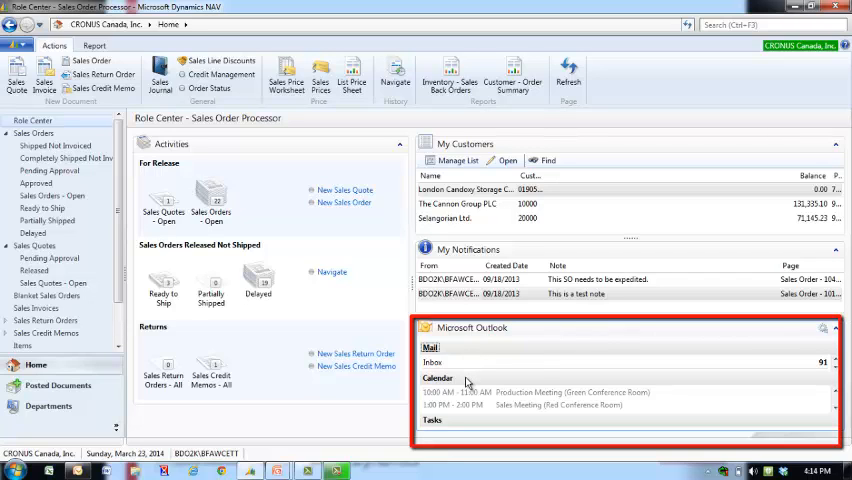
mouse_move(508, 148)
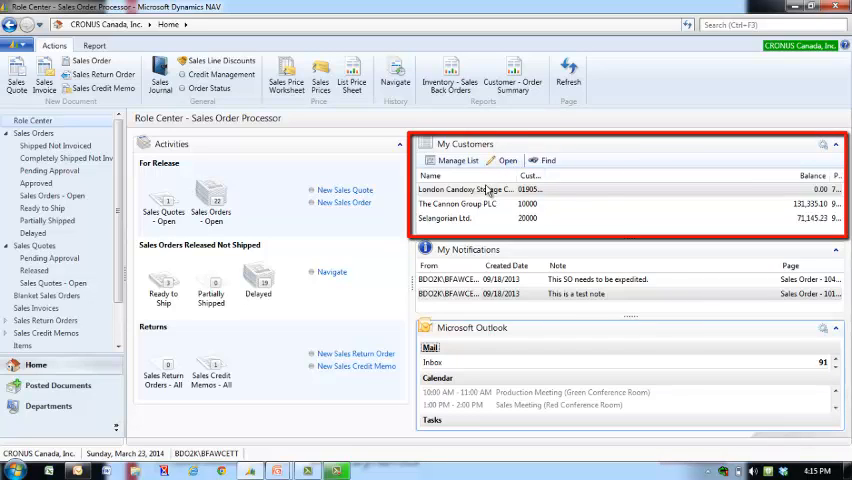
mouse_move(484, 188)
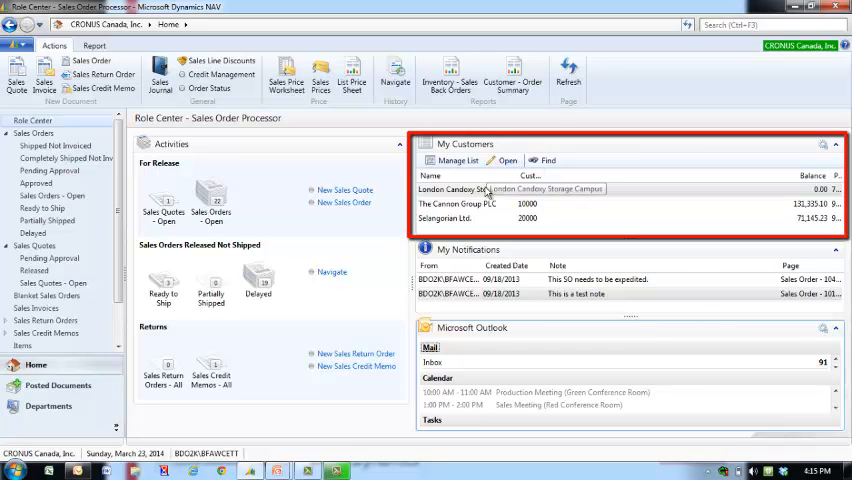
mouse_move(484, 190)
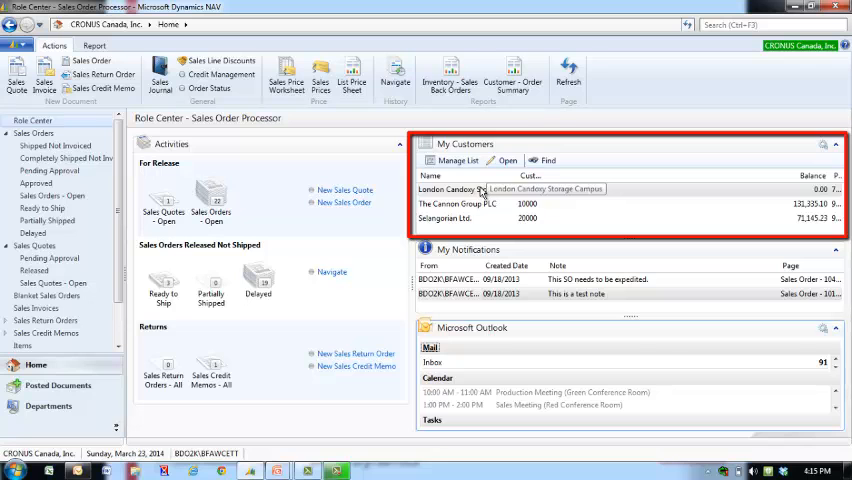
double_click(452, 188)
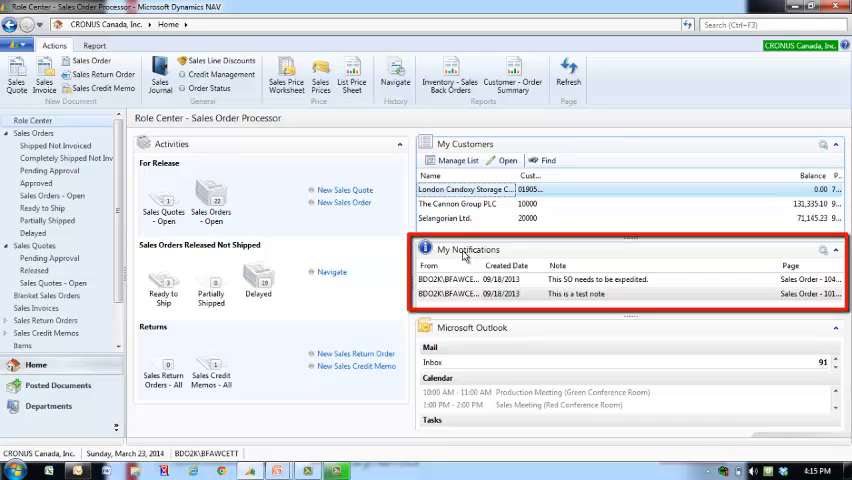
mouse_move(484, 284)
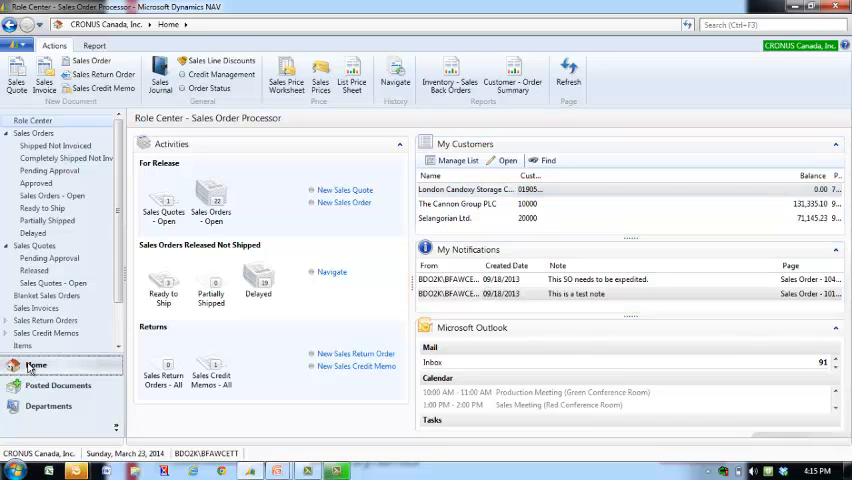
Return to Home in the navigation pane and show the Departments overview of functional areas.
left_click(36, 364)
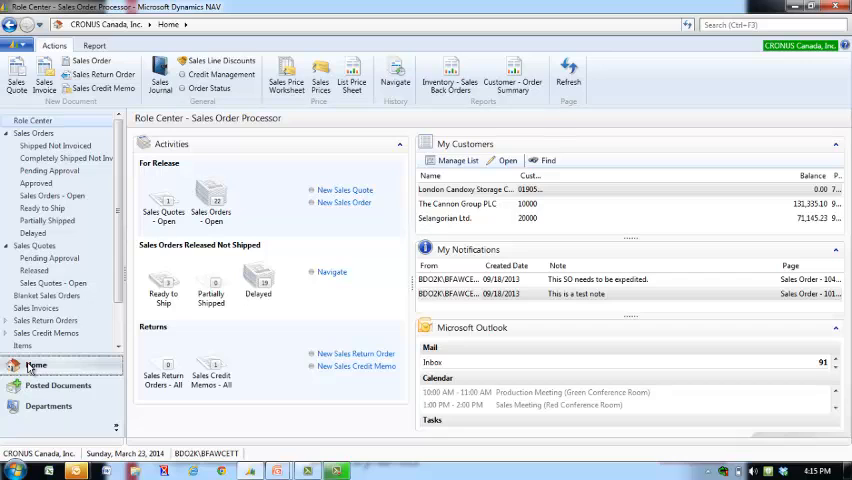
left_click(48, 404)
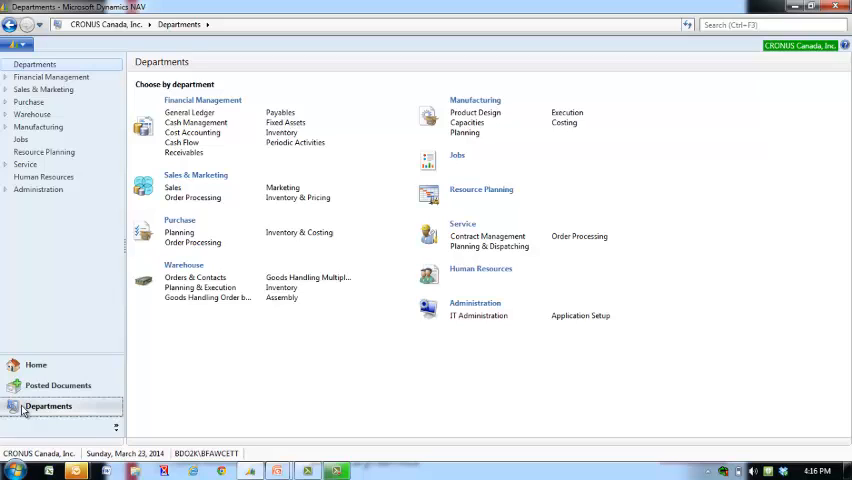
mouse_move(224, 330)
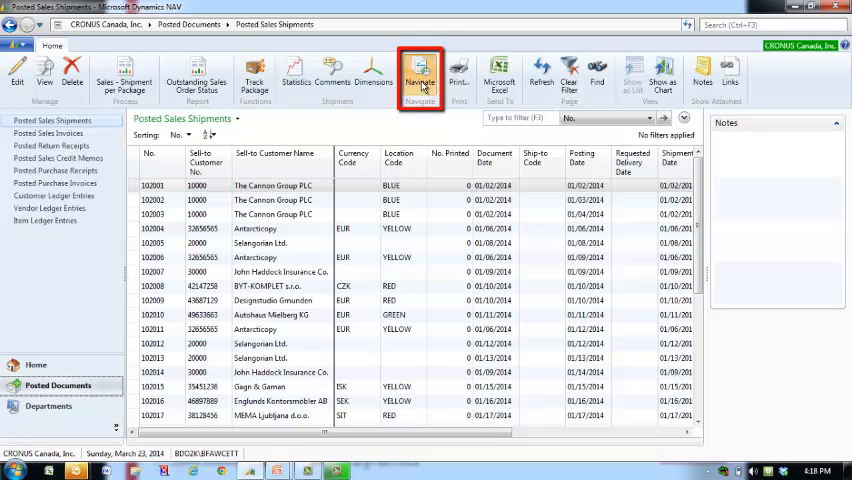
Use Navigate on the ribbon to find entries related to the posted sales shipment.
left_click(420, 80)
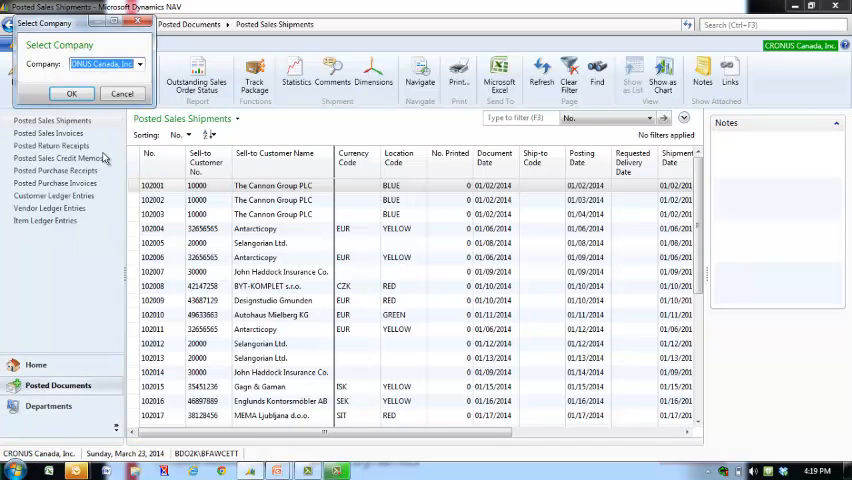
Expand the Company dropdown to list CRONUS Canada, CRONUS USA and the test company.
left_click(140, 64)
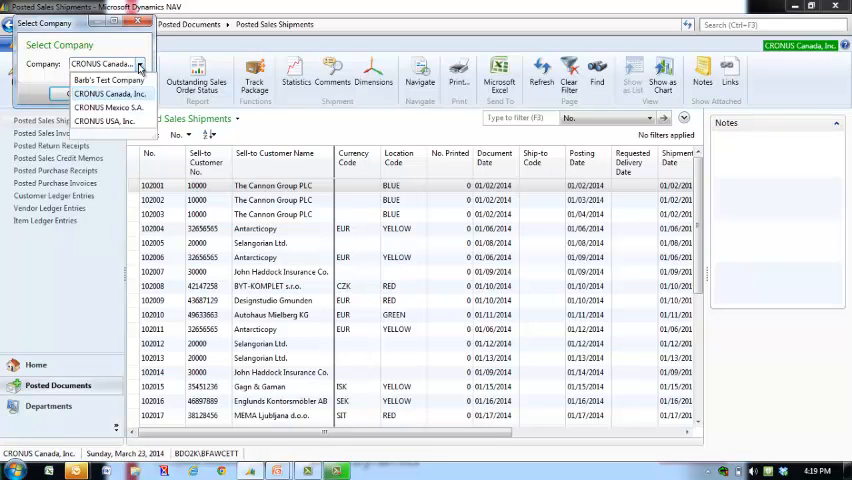